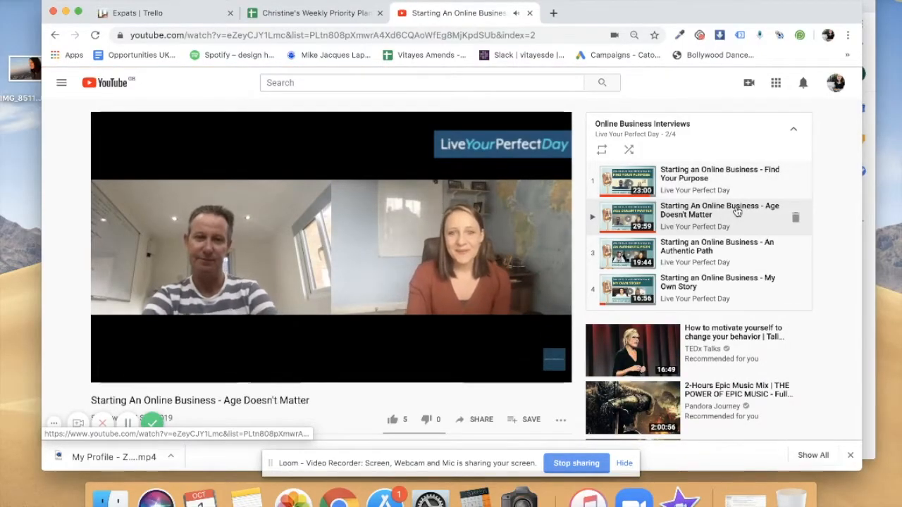
- Play the third playlist interview, 'Starting an Online Business - An Authentic Path', then head to the Zoom website
left_click(719, 251)
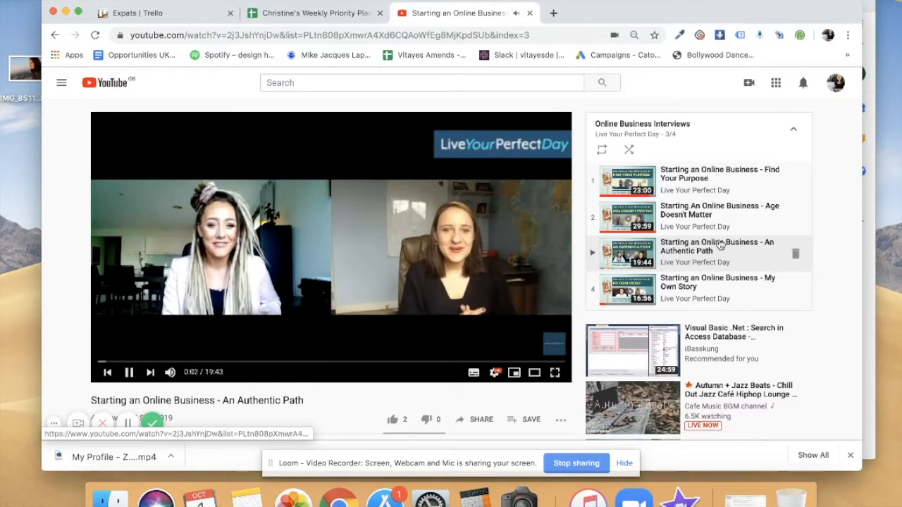
left_click(627, 180)
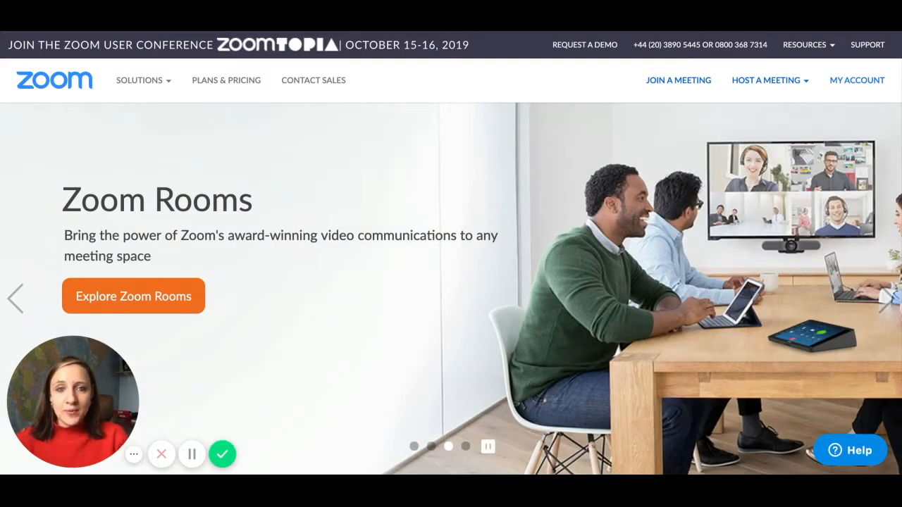
- Go to My Account > Profile and select the Personal Meeting ID link for copying
left_click(767, 79)
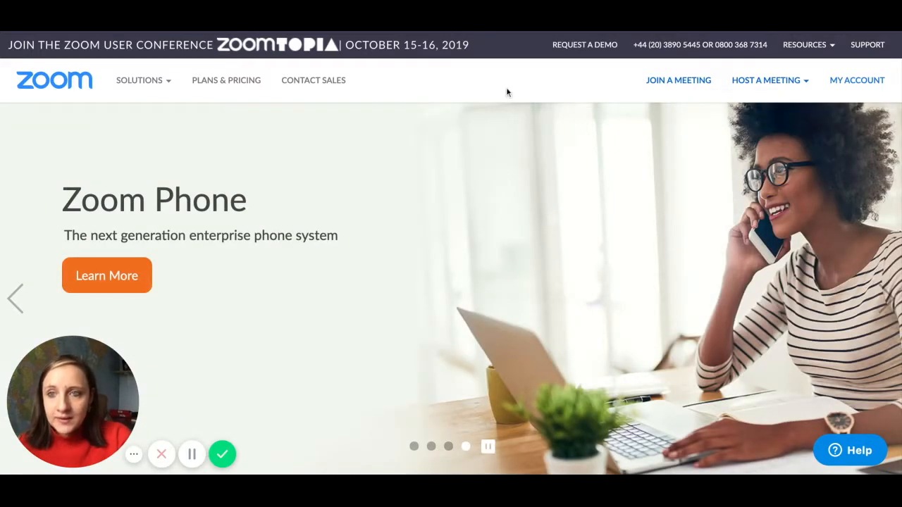
mouse_move(102, 35)
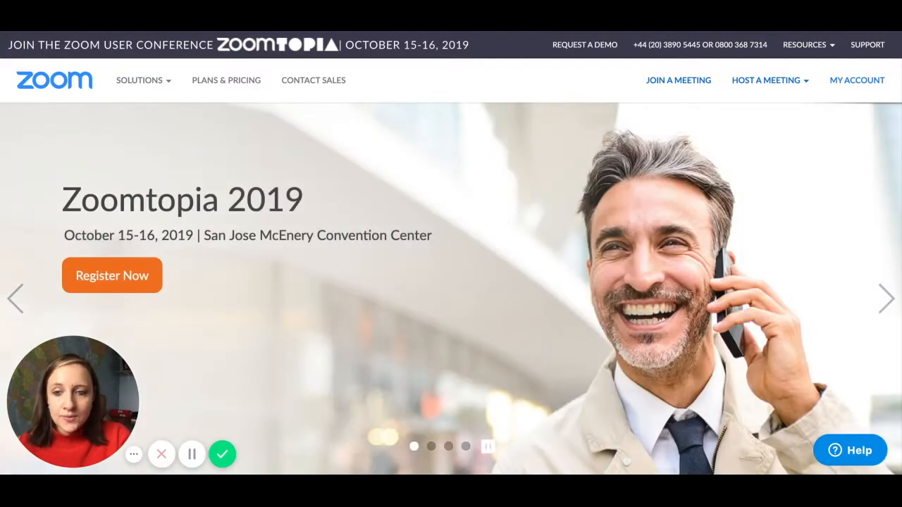
mouse_move(437, 273)
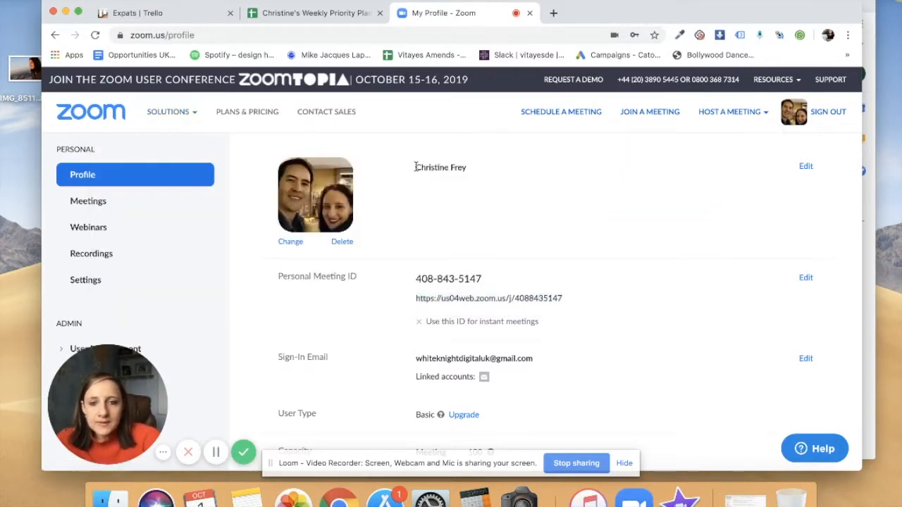
scroll("down", 3)
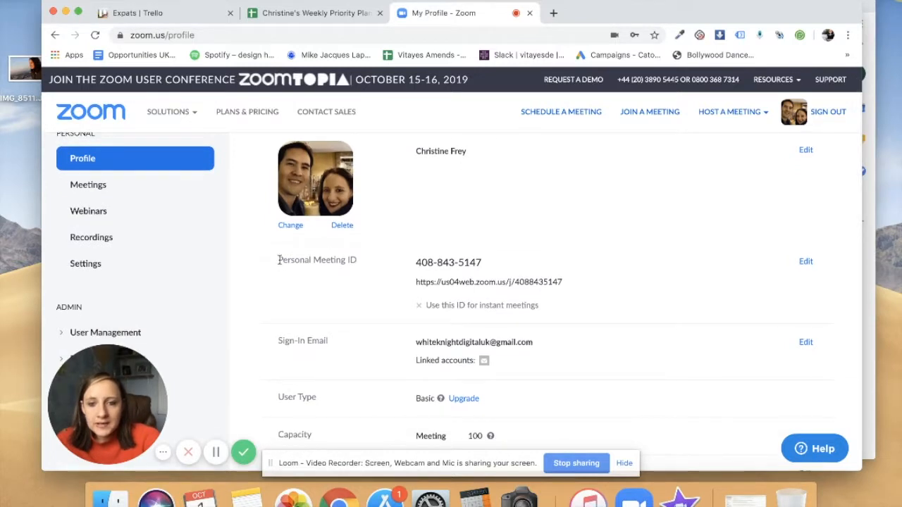
double_click(315, 259)
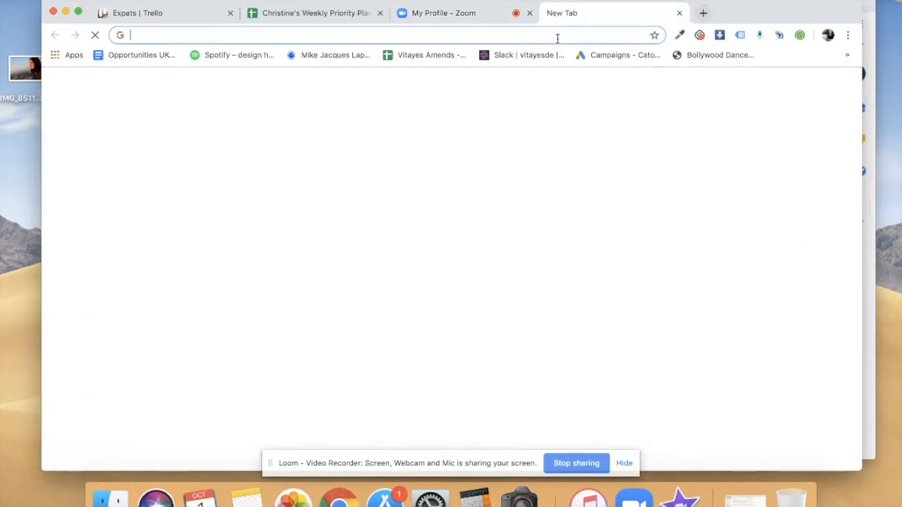
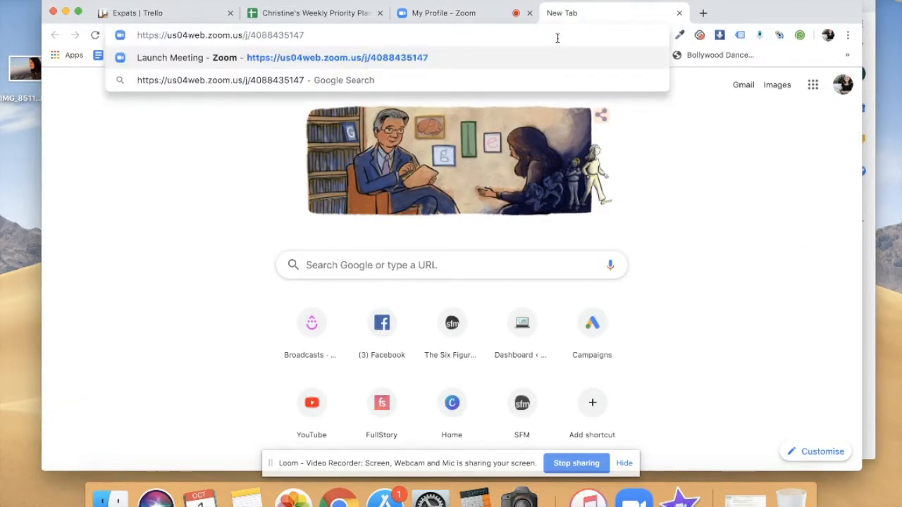
left_click(335, 57)
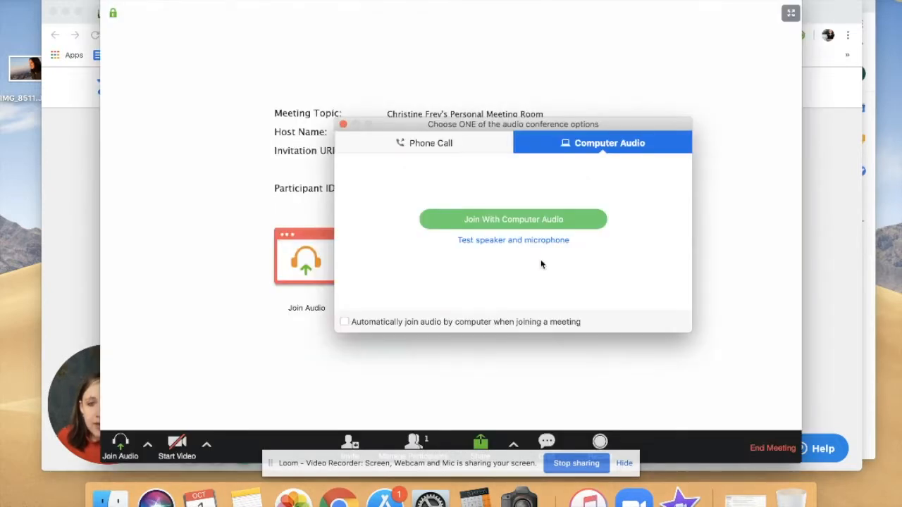
mouse_move(524, 227)
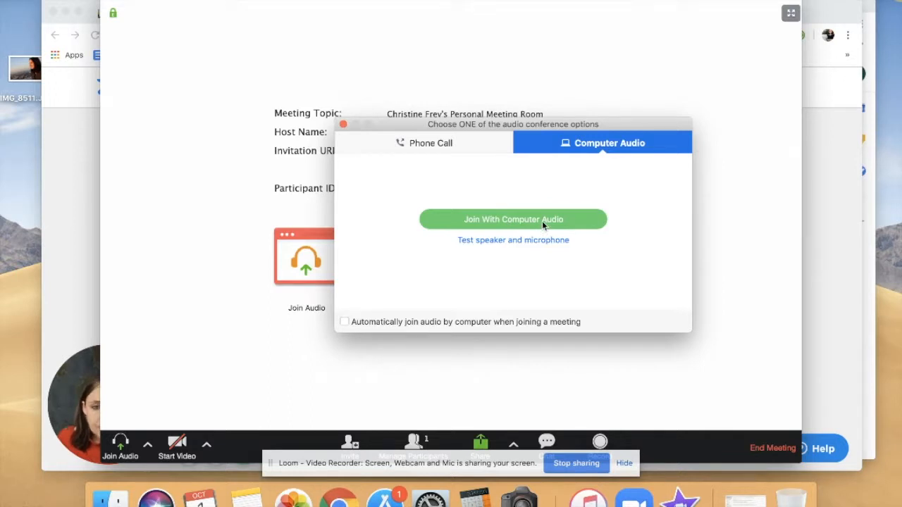
- Join with computer audio and copy the meeting's invitation URL for the guest
left_click(513, 220)
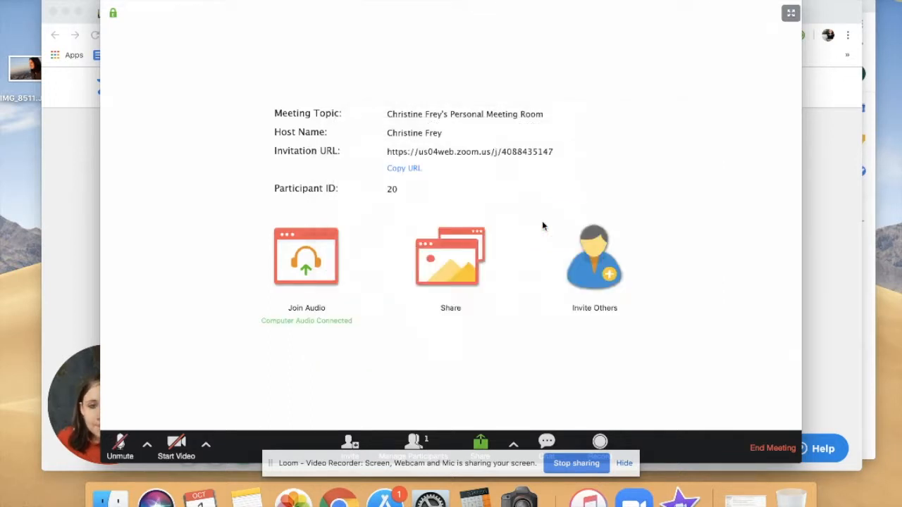
mouse_move(333, 378)
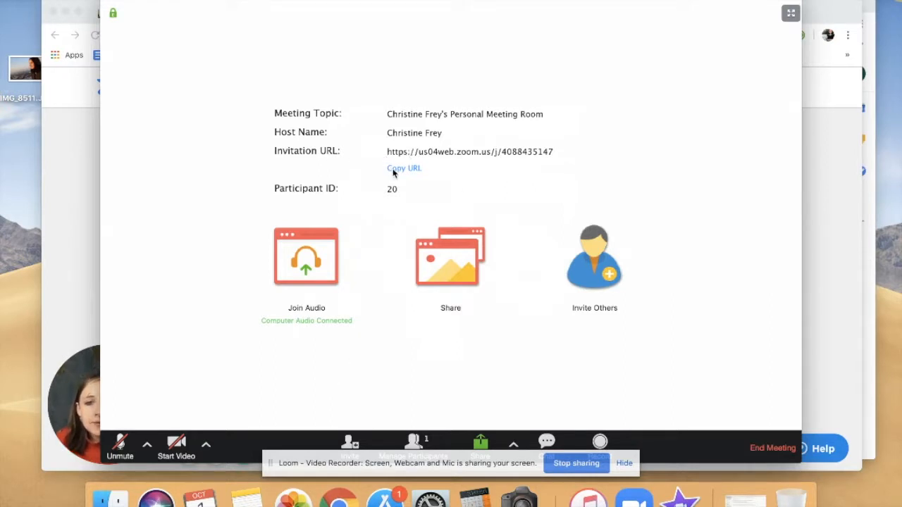
left_click(119, 442)
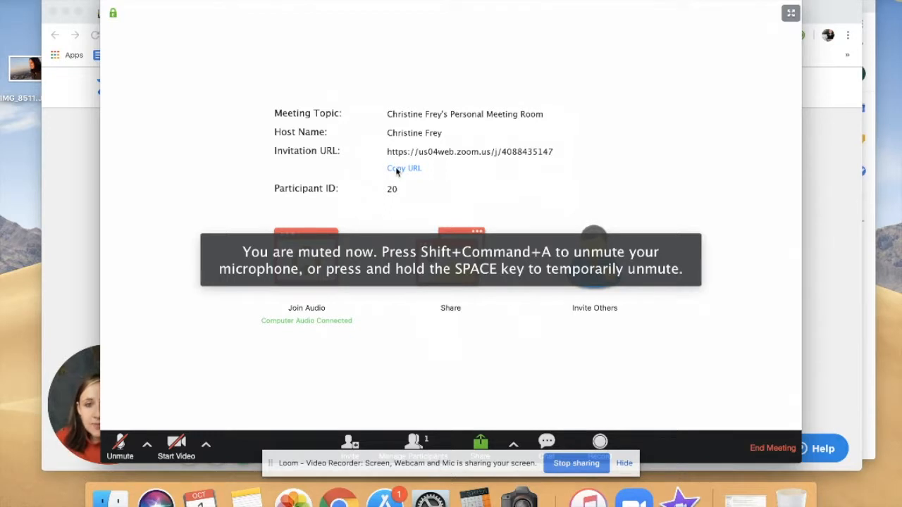
left_click(403, 168)
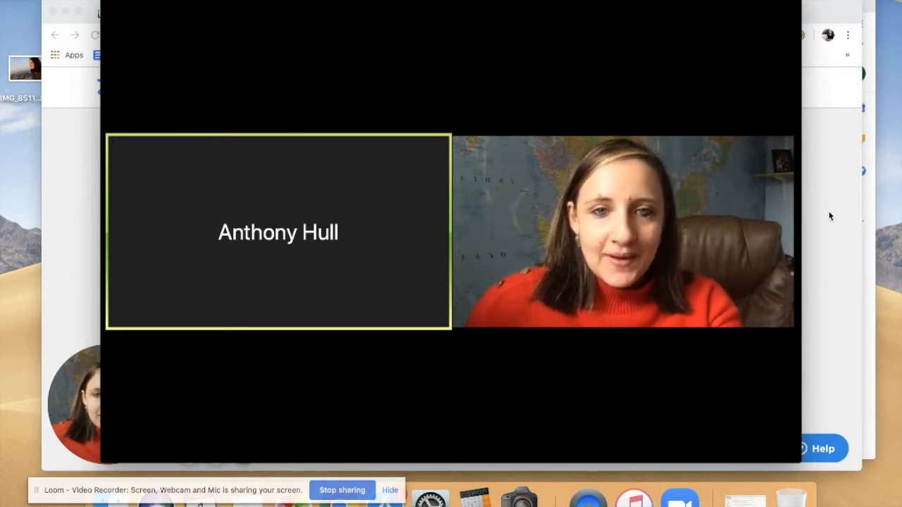
mouse_move(837, 163)
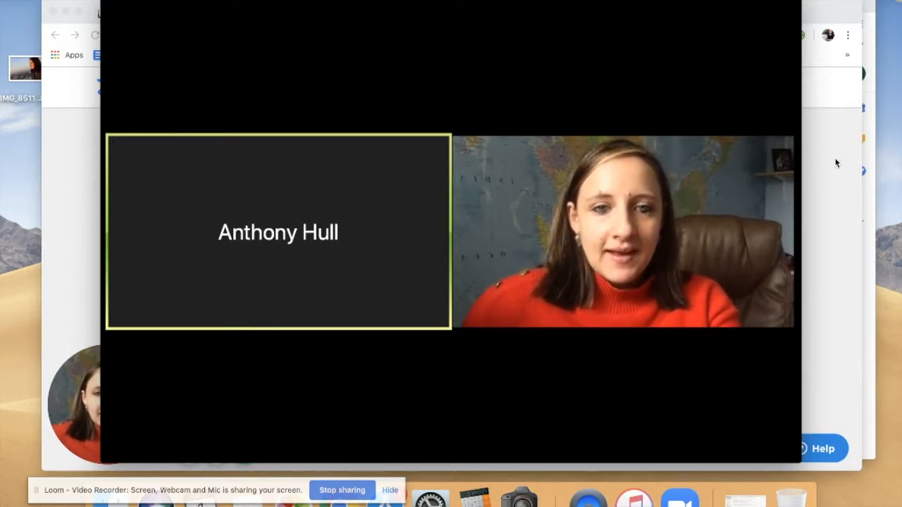
mouse_move(327, 255)
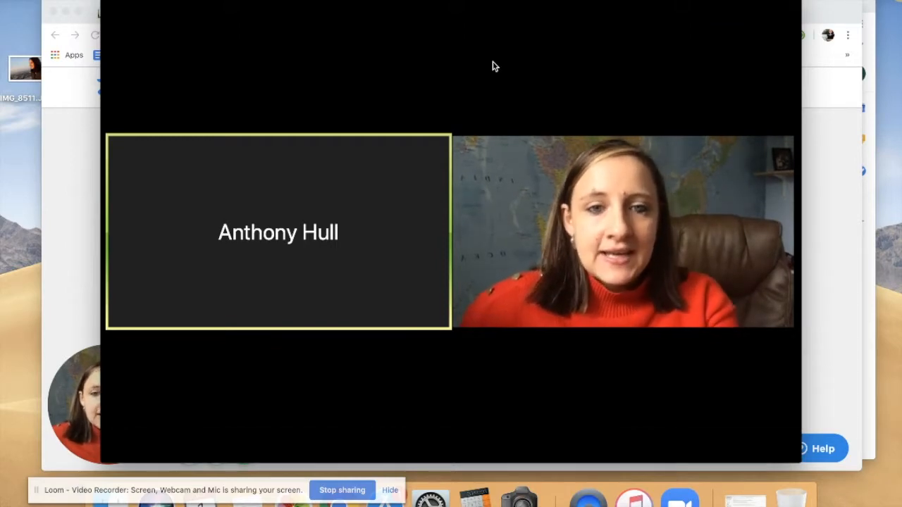
mouse_move(620, 104)
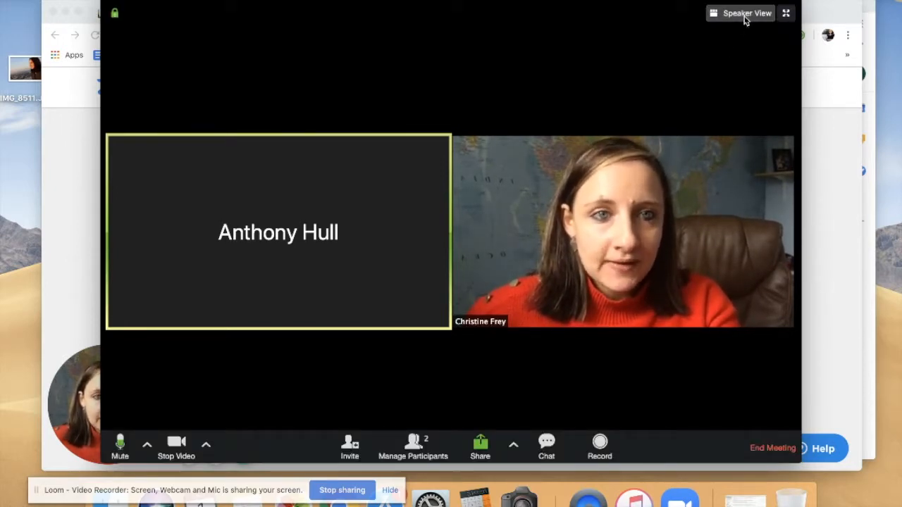
left_click(740, 13)
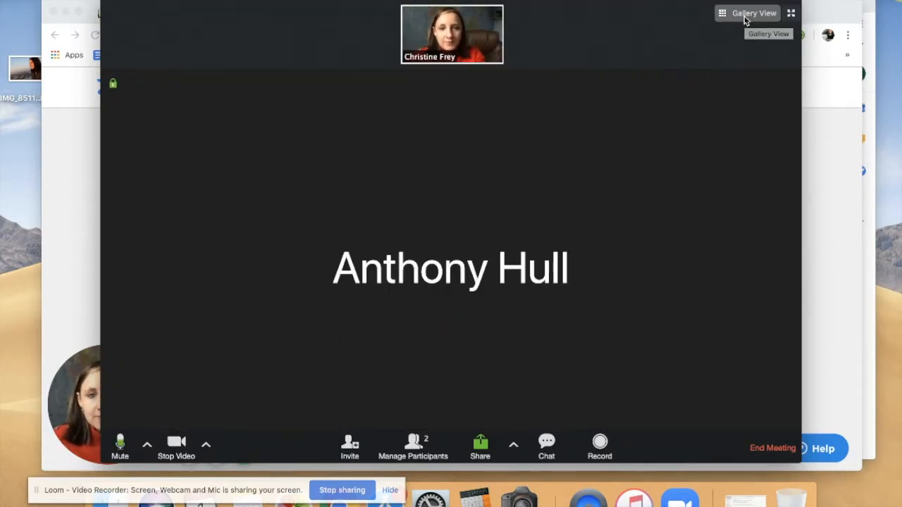
left_click(747, 13)
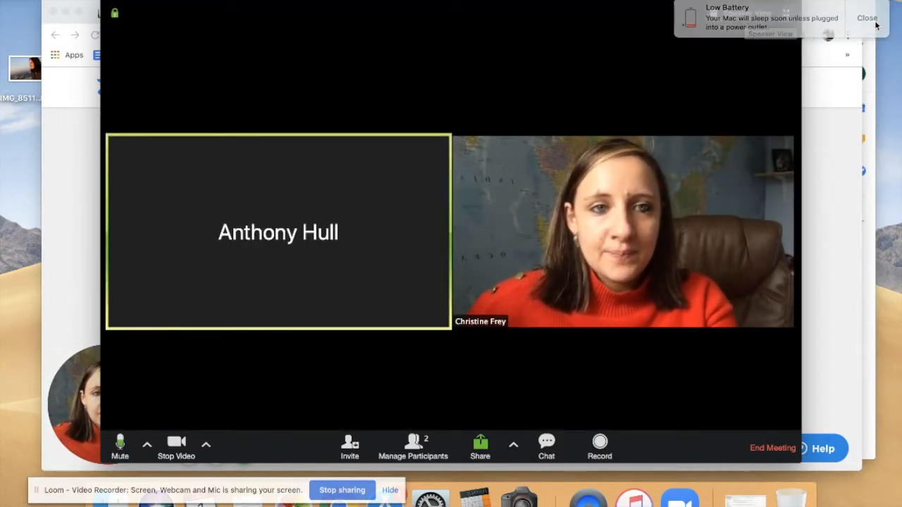
left_click(867, 17)
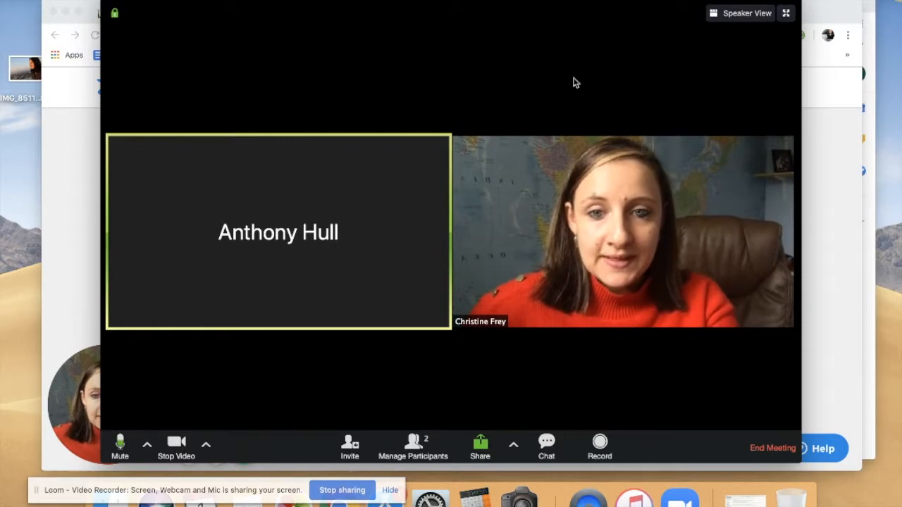
mouse_move(600, 442)
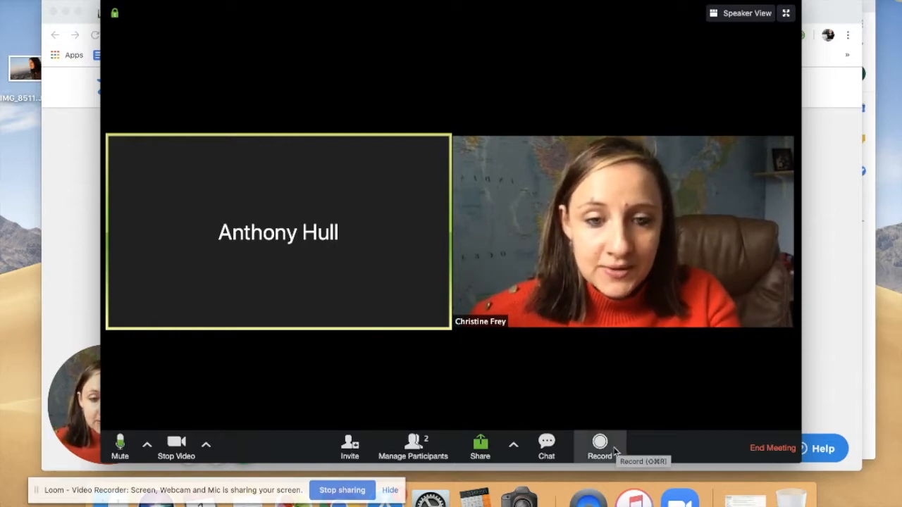
- Start recording the meeting, mute the microphone briefly, then turn it back on
left_click(601, 444)
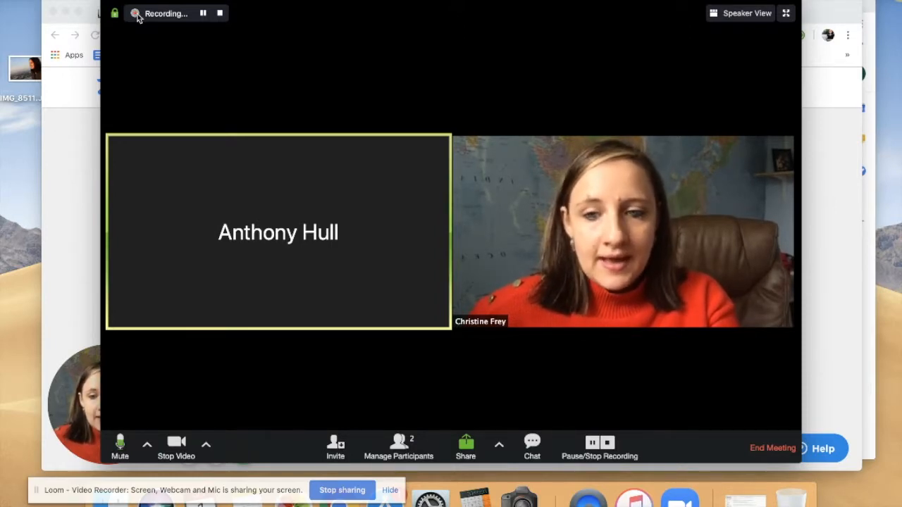
mouse_move(296, 363)
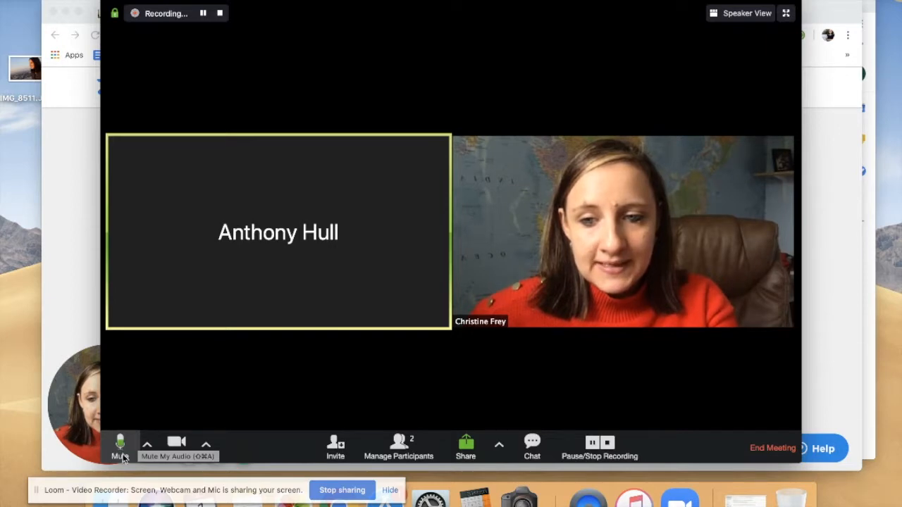
left_click(120, 448)
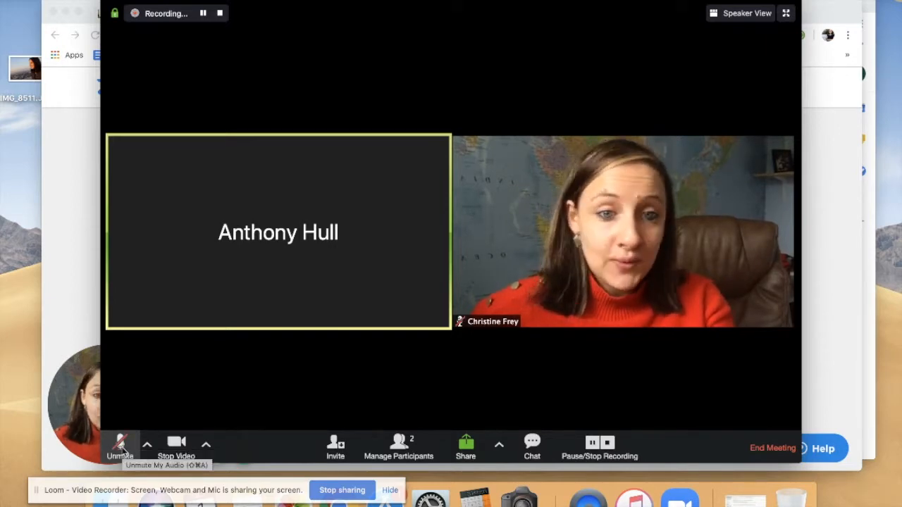
left_click(120, 443)
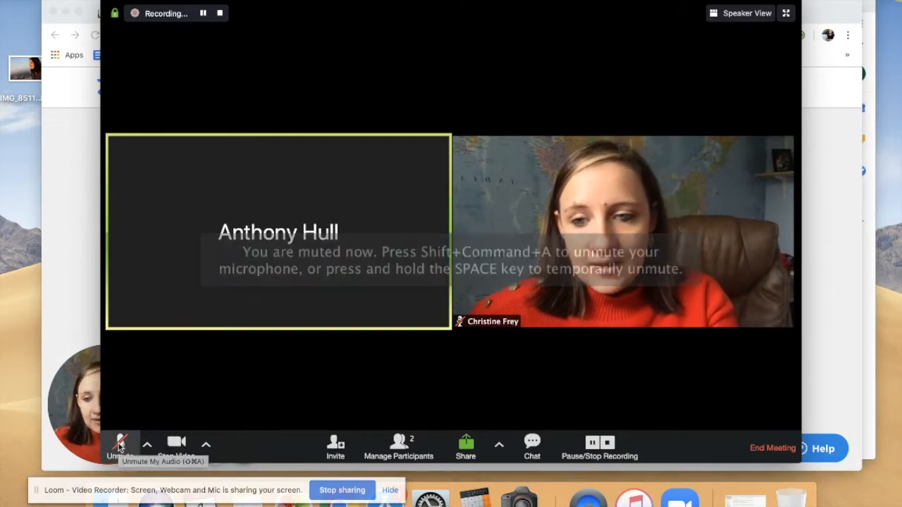
left_click(120, 443)
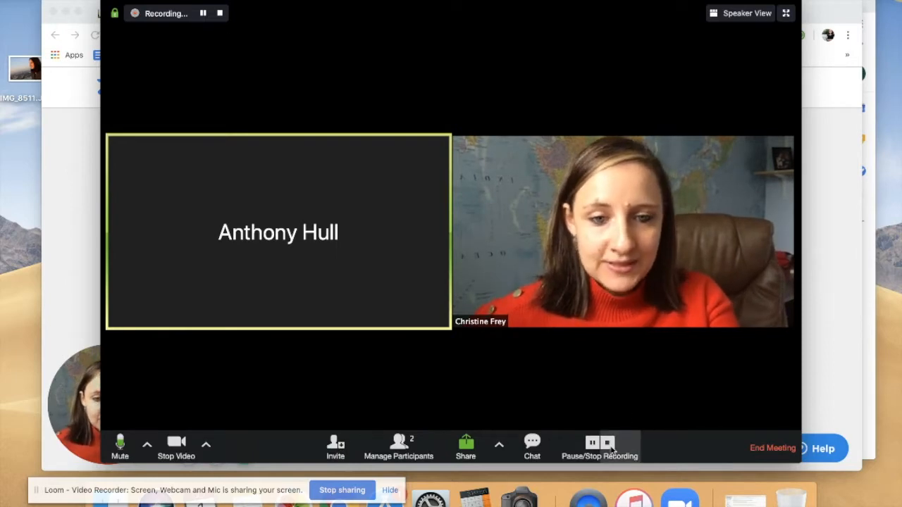
mouse_move(607, 444)
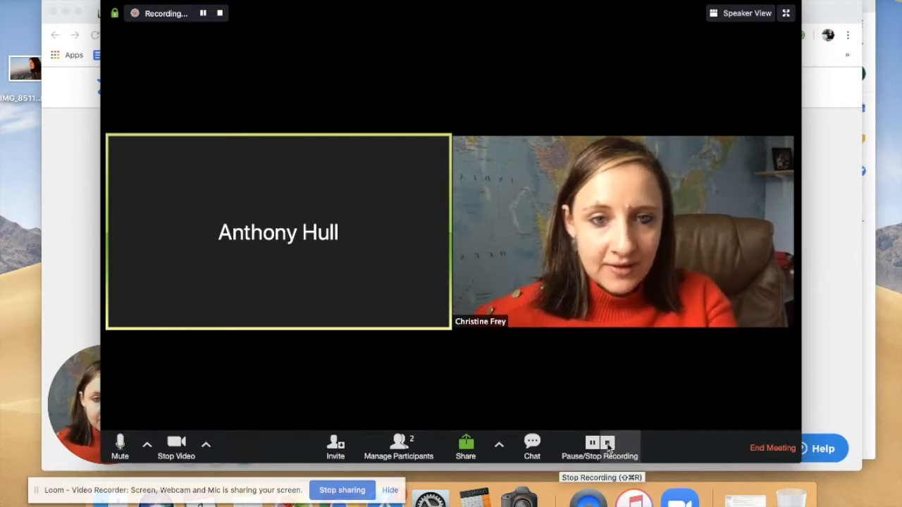
- Stop the meeting recording from the Pause/Stop Recording toolbar control
left_click(599, 444)
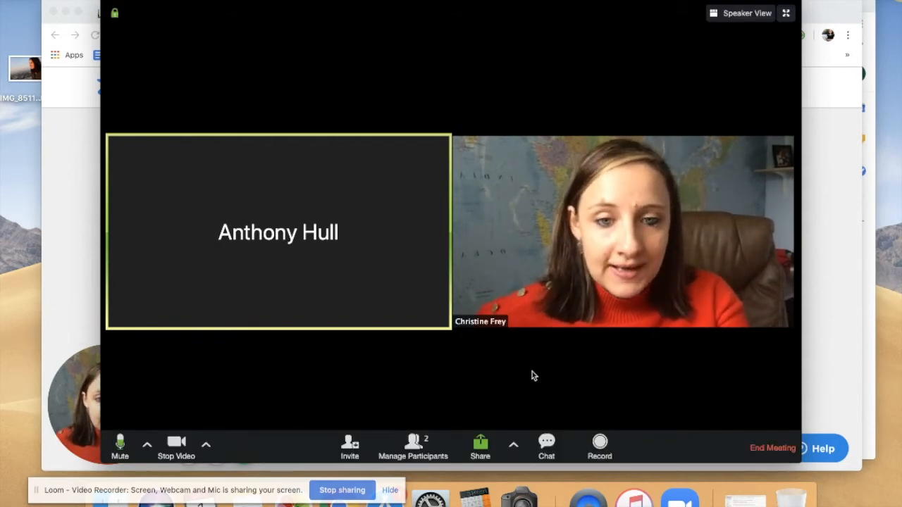
left_click(772, 448)
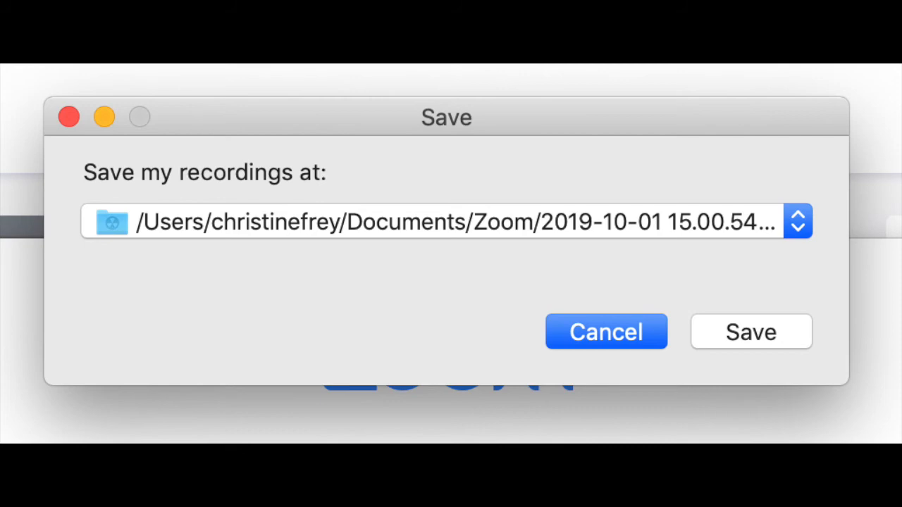
- Save the recording files to the Documents/Zoom folder
left_click(750, 333)
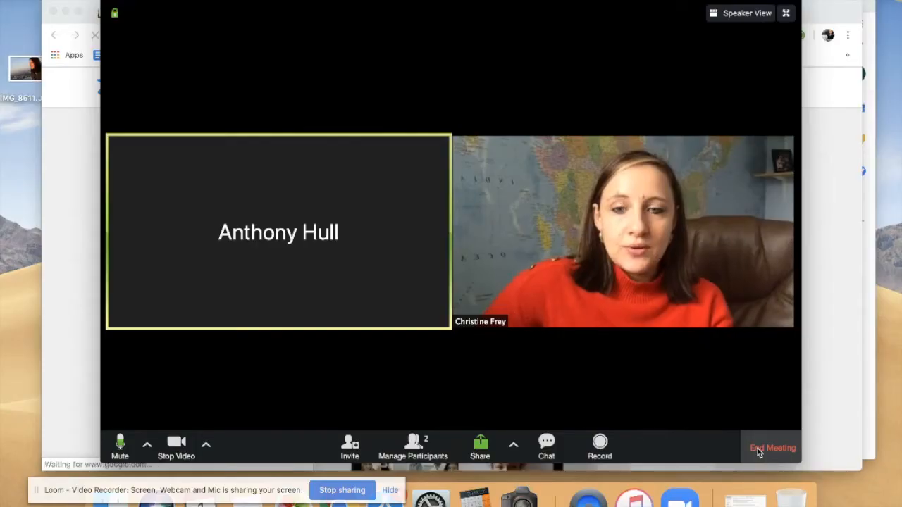